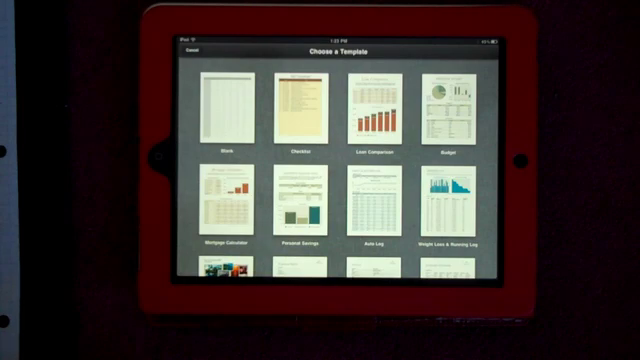
# - Create a new spreadsheet from the Blank template in the template chooser
pyautogui.click(220, 104)
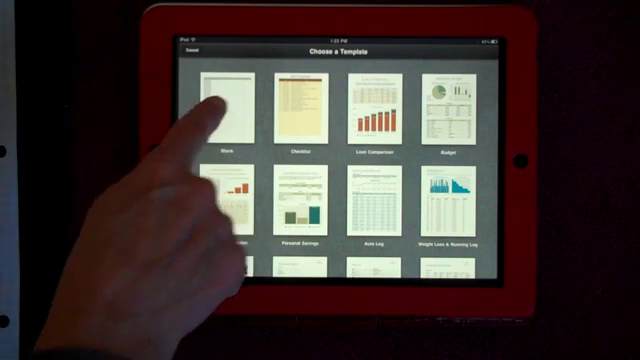
pyautogui.click(228, 104)
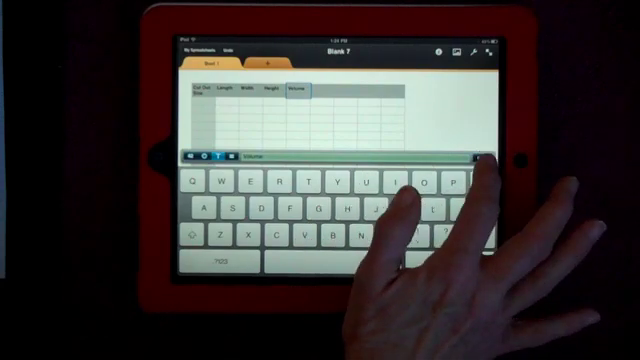
# - Dismiss the keyboard after the last column heading to view the whole empty table
pyautogui.click(478, 156)
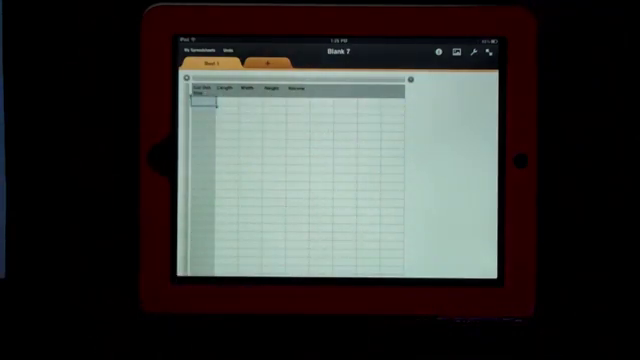
pyautogui.click(210, 96)
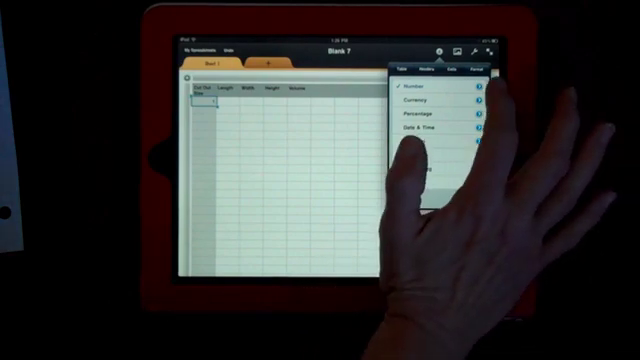
# - Apply the Number cell format to the table's data cells
pyautogui.click(412, 90)
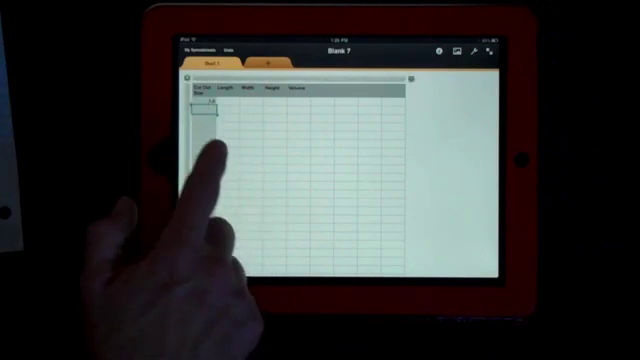
# - Select the cells under the Cut Size heading in the first column for data entry
pyautogui.click(200, 110)
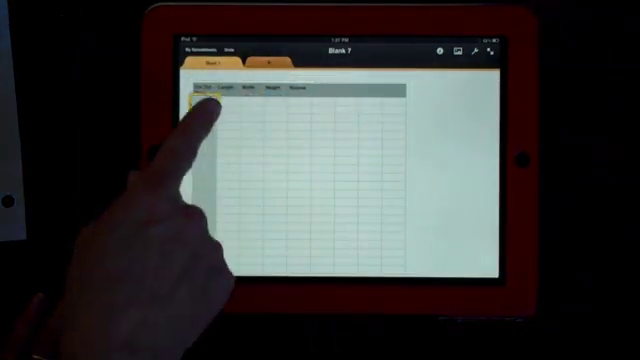
pyautogui.click(208, 90)
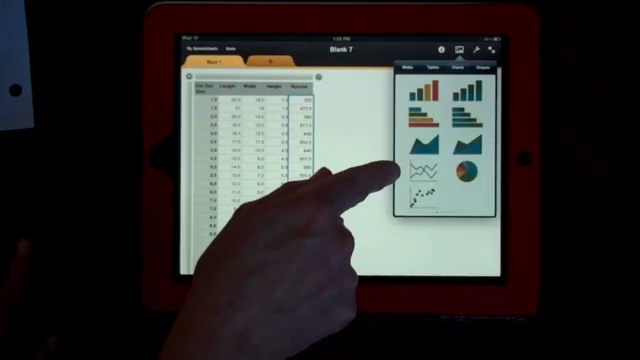
# - Insert a 2D line chart beside the box dimensions table
pyautogui.click(424, 160)
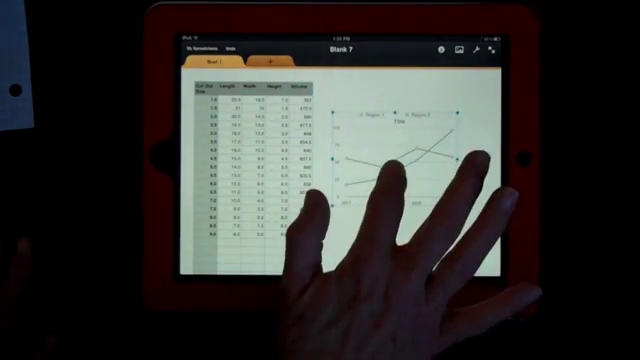
# - Select the new chart so its data references can be set to the cut-out and volume columns
pyautogui.click(410, 156)
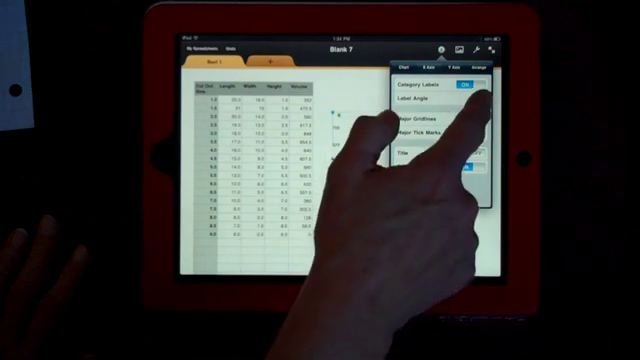
# - Set an angled slant for the horizontal axis category labels via Label Angle
pyautogui.click(420, 102)
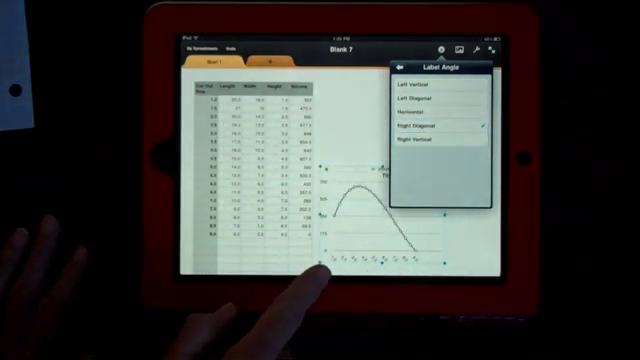
pyautogui.click(420, 104)
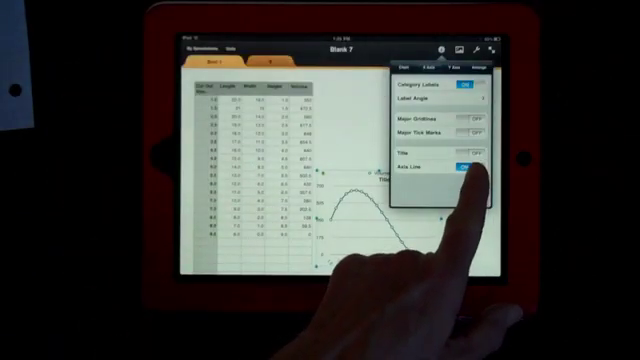
# - Show the X axis line, then move to the Y axis settings
pyautogui.click(464, 162)
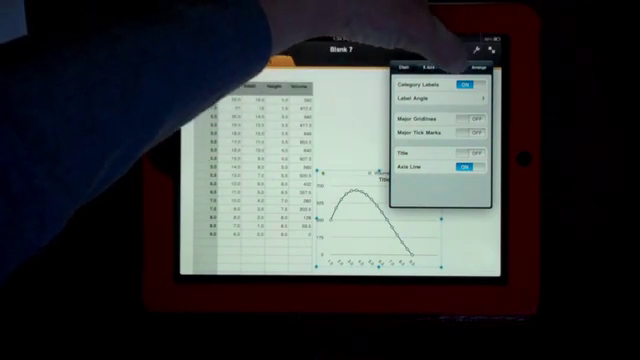
pyautogui.click(444, 68)
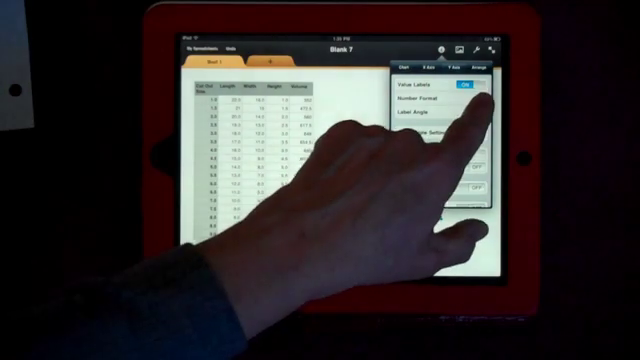
# - Adjust the Y axis value labels and turn on major gridlines
pyautogui.click(428, 100)
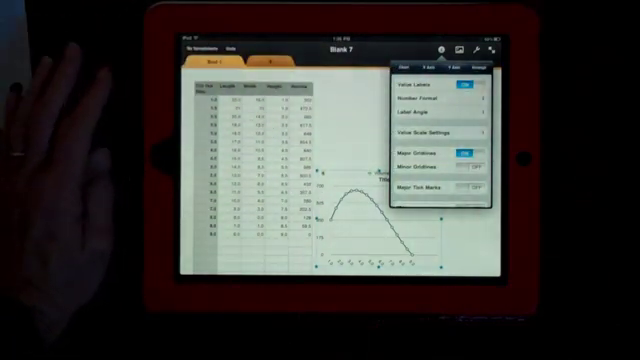
pyautogui.click(430, 132)
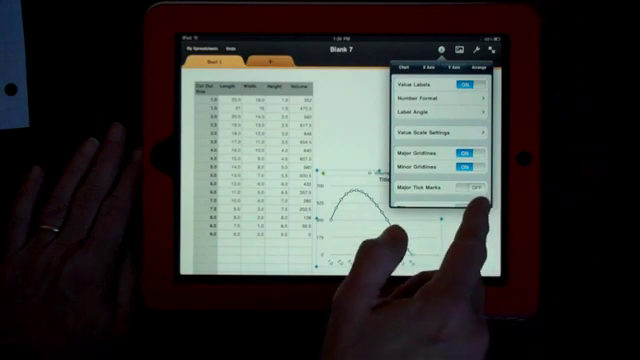
pyautogui.scroll(-3)
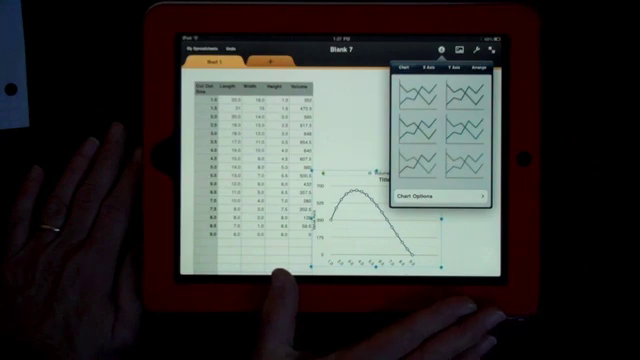
pyautogui.click(440, 192)
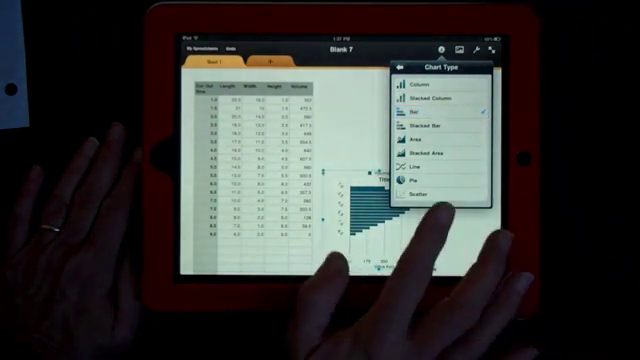
pyautogui.click(412, 198)
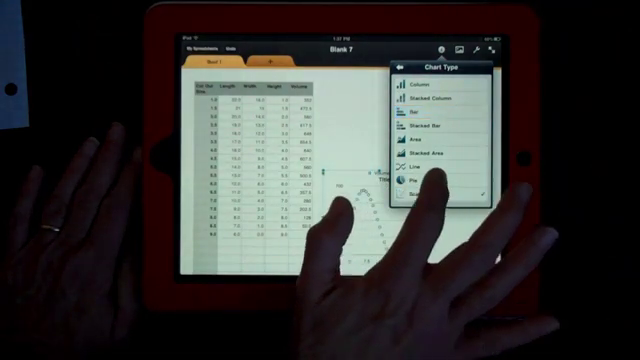
pyautogui.click(404, 166)
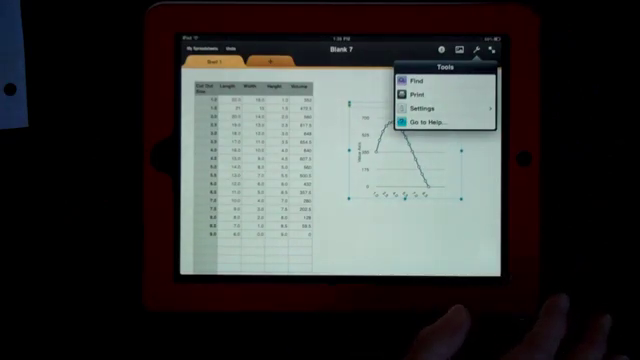
# - Open Numbers help from the Tools menu
pyautogui.click(424, 122)
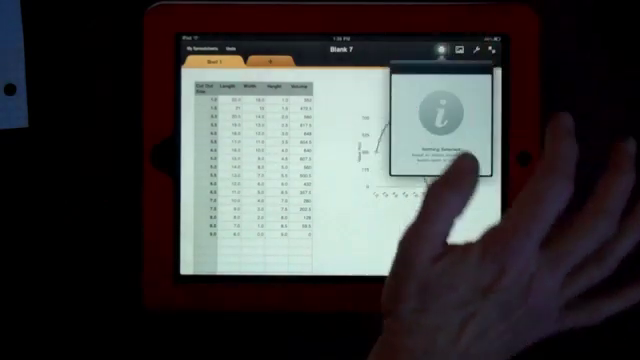